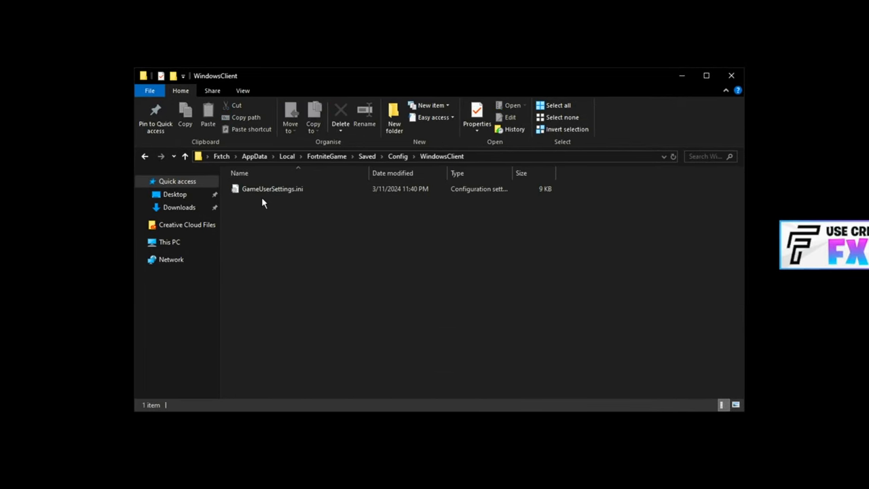
- Clear the Read-only attribute in GameUserSettings.ini's Properties
left_click(476, 116)
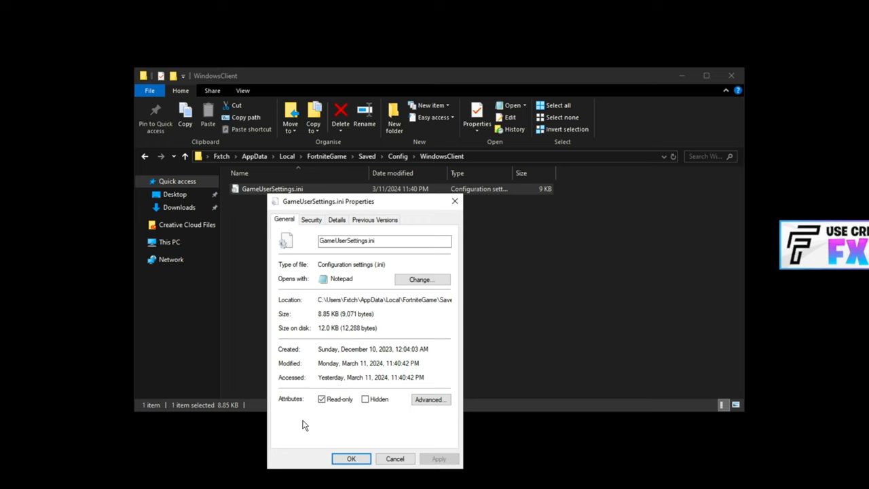
left_click(321, 400)
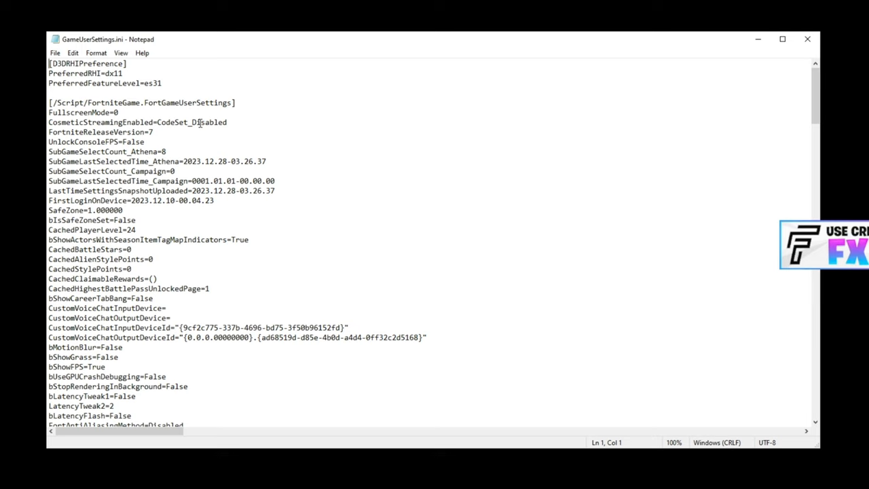
triple_click(135, 121)
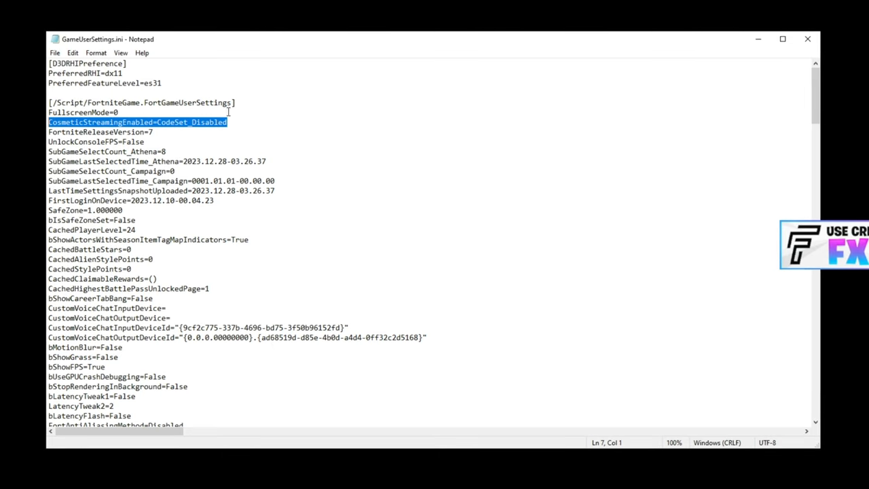
double_click(207, 122)
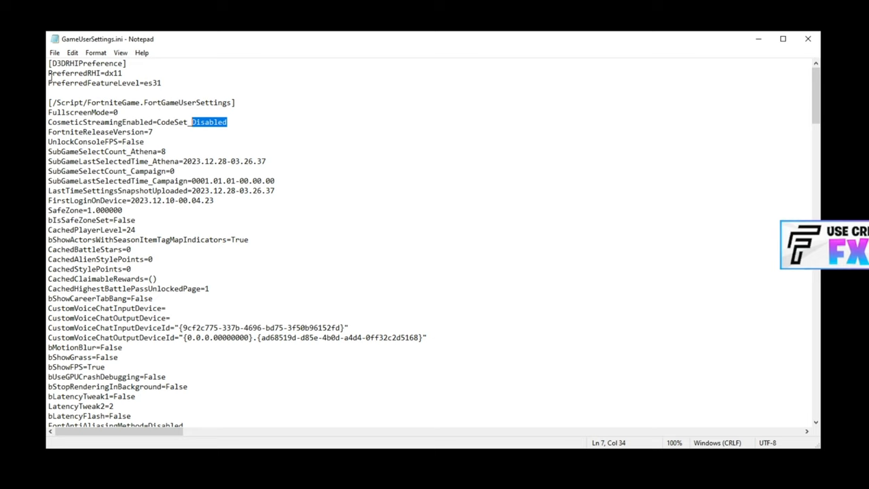
double_click(114, 73)
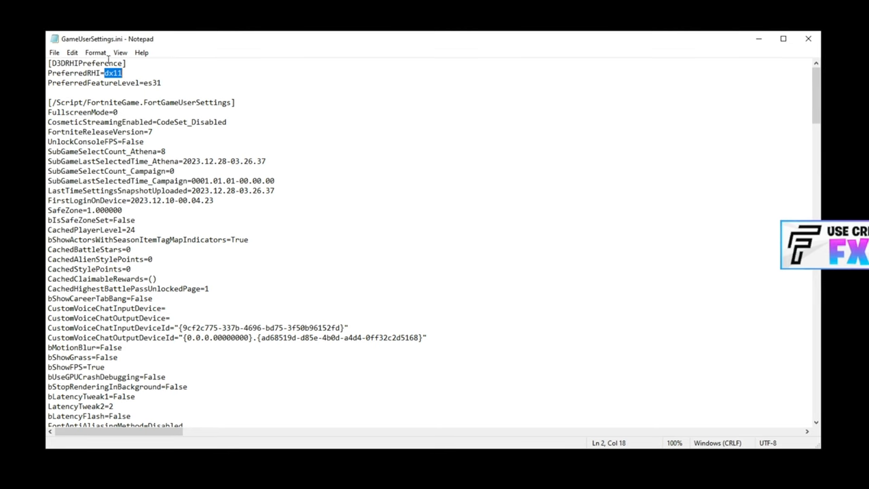
scroll("down", 3)
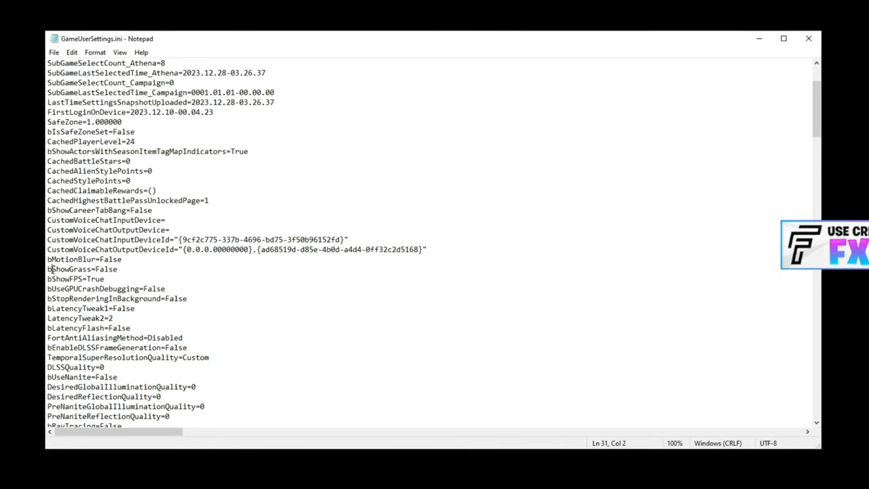
double_click(106, 269)
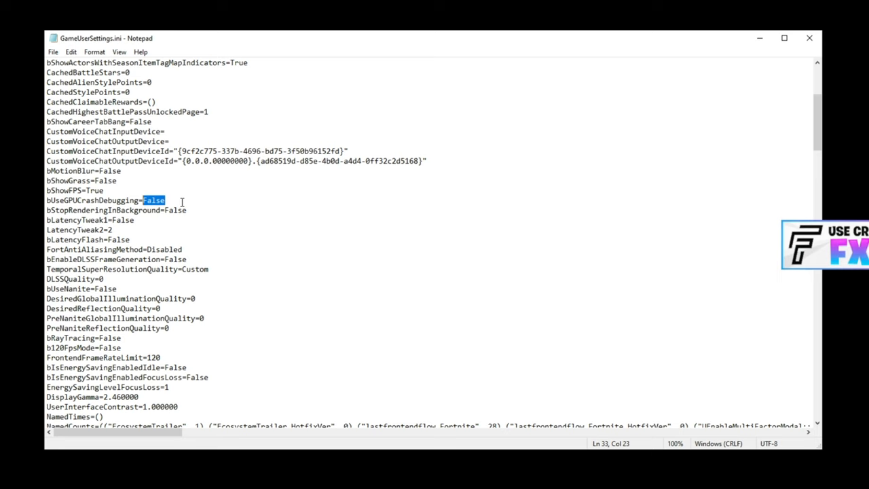
mouse_move(461, 200)
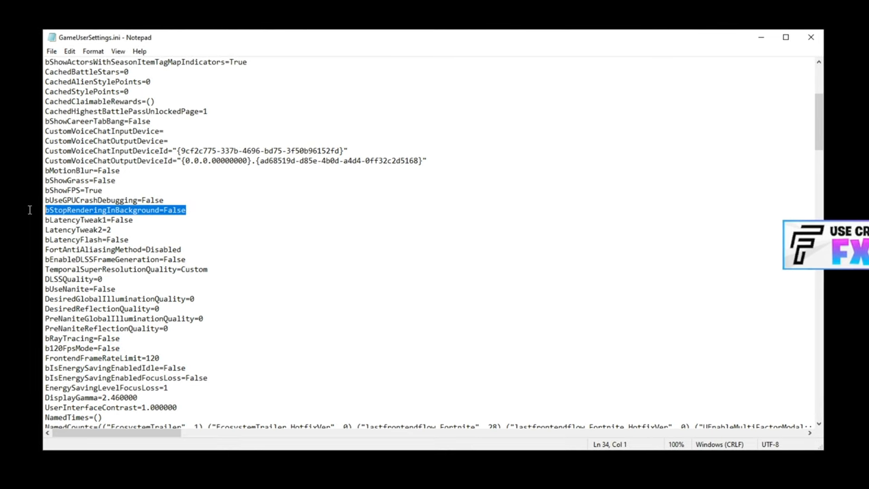
mouse_move(29, 214)
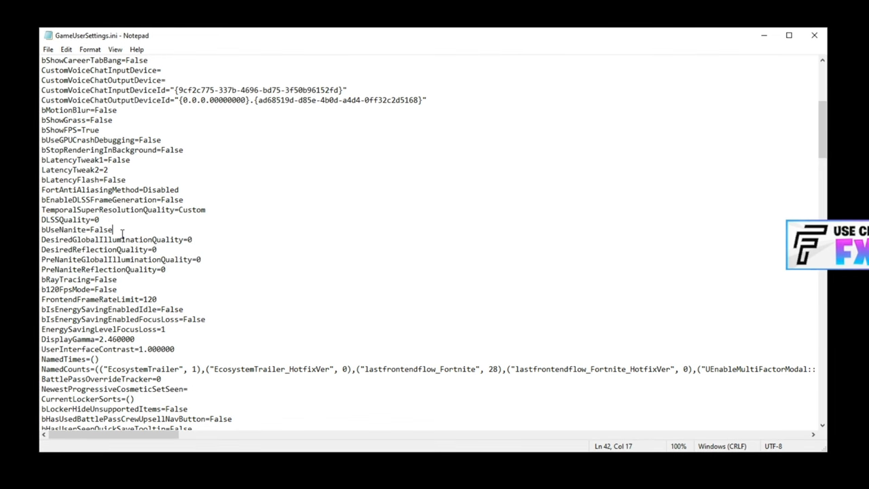
- Scroll down and highlight the DisplayGamma and bDisableMouseAcceleration=True lines
scroll("down", 3)
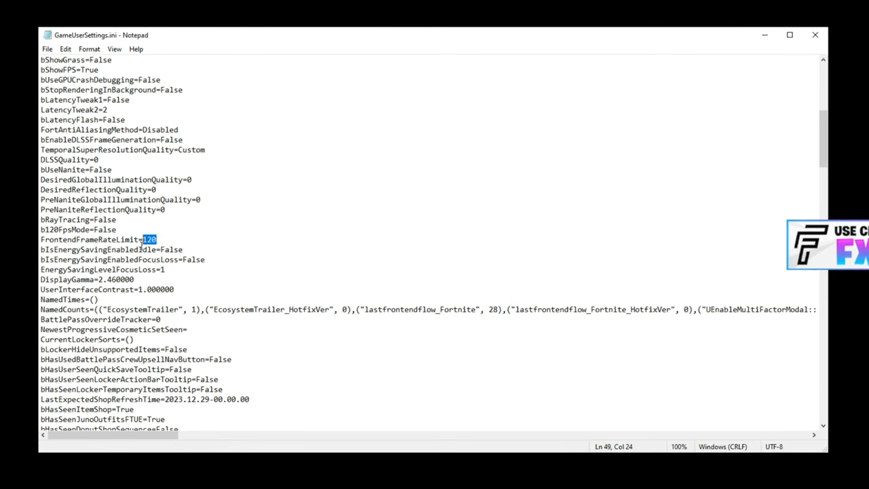
scroll("down", 3)
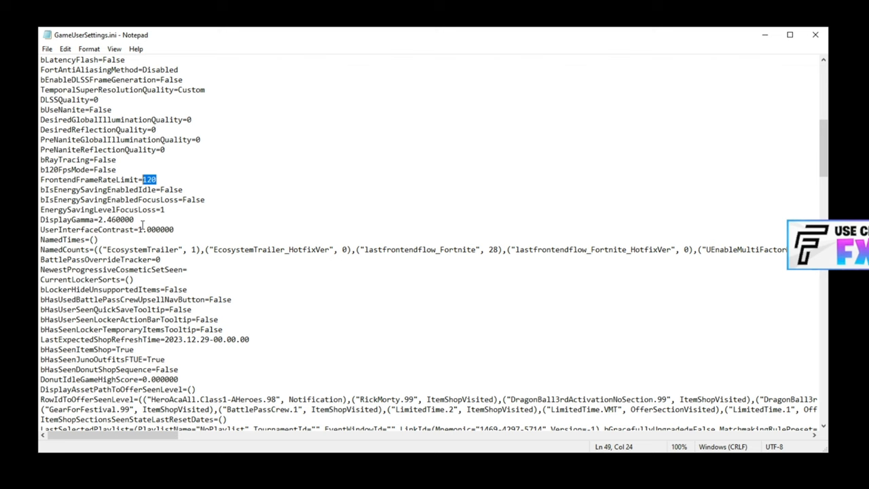
triple_click(87, 220)
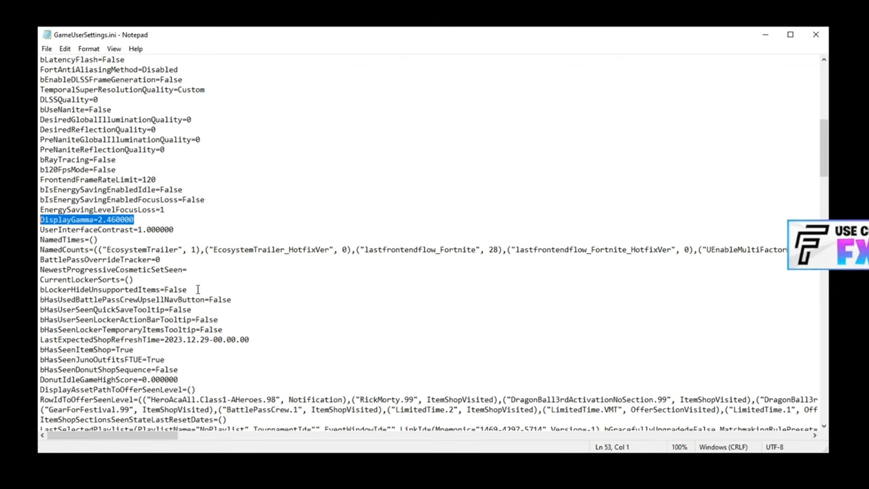
left_click(135, 219)
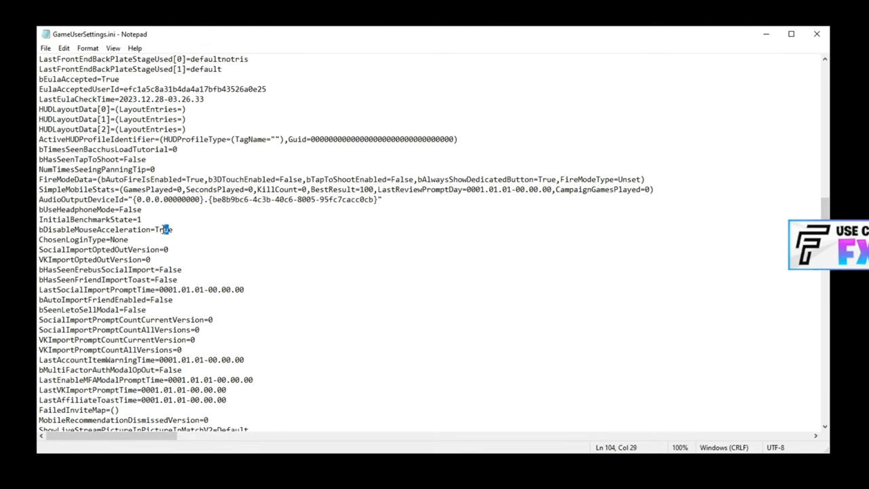
triple_click(105, 229)
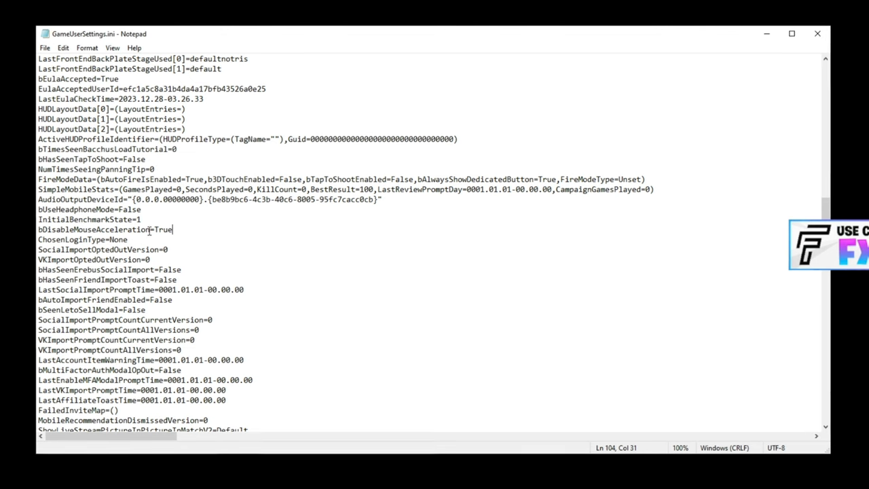
double_click(164, 229)
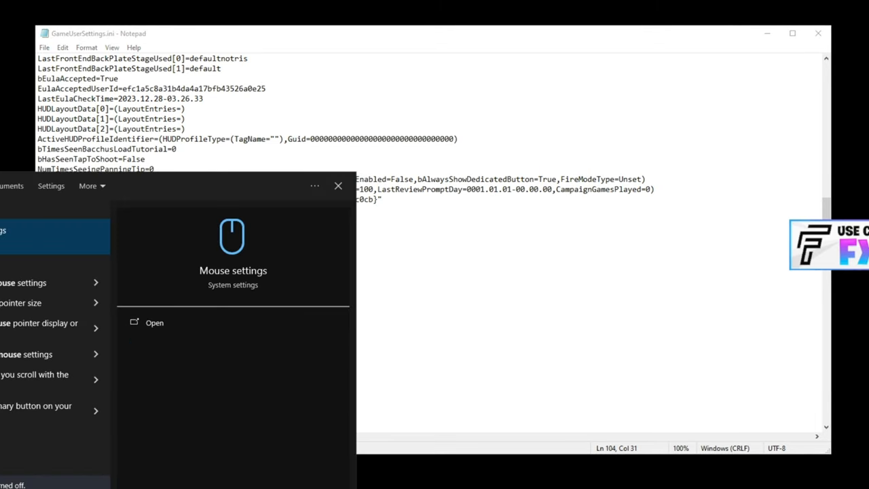
- Check the Pointer Options, Wheel and Buttons tabs of mouse properties, then close them
left_click(154, 321)
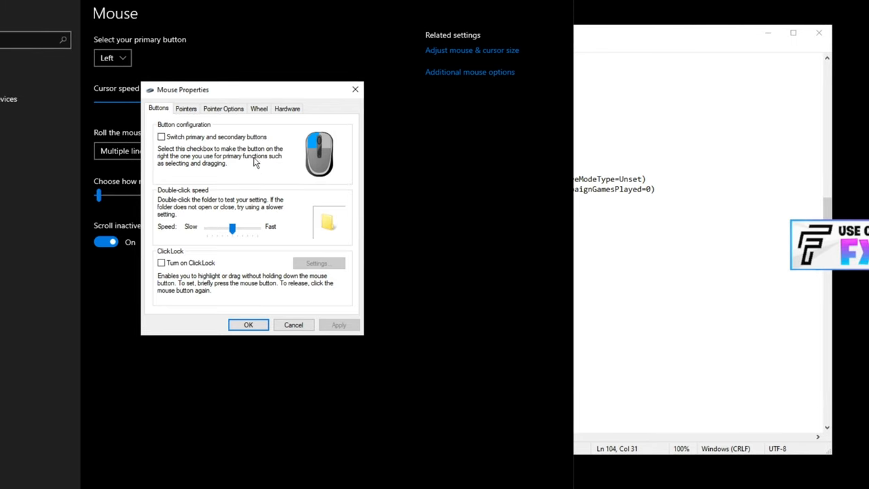
left_click(223, 108)
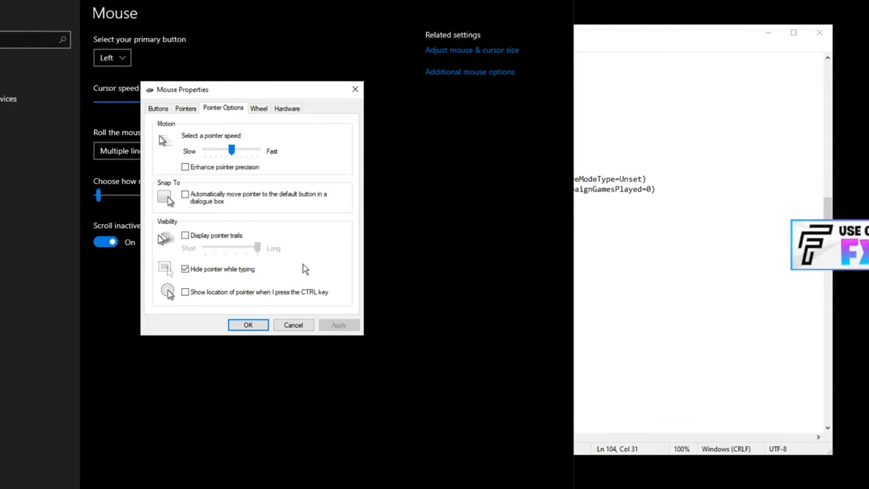
left_click(259, 108)
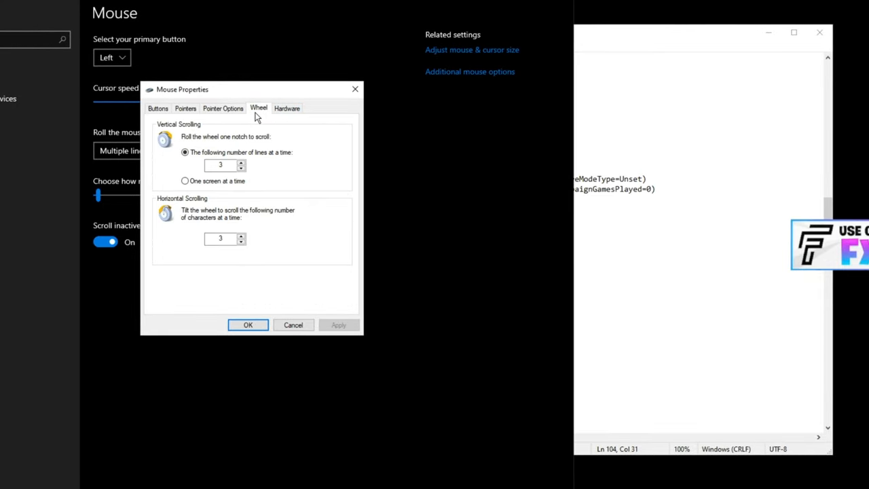
left_click(157, 108)
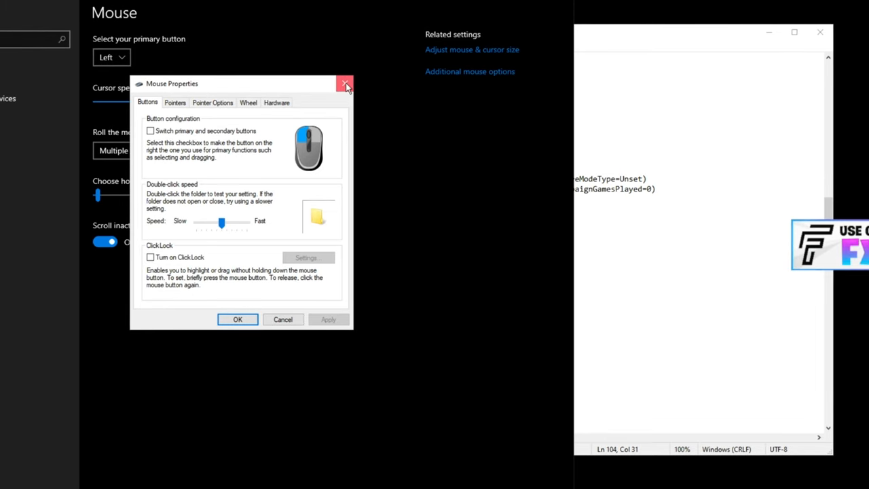
left_click(345, 83)
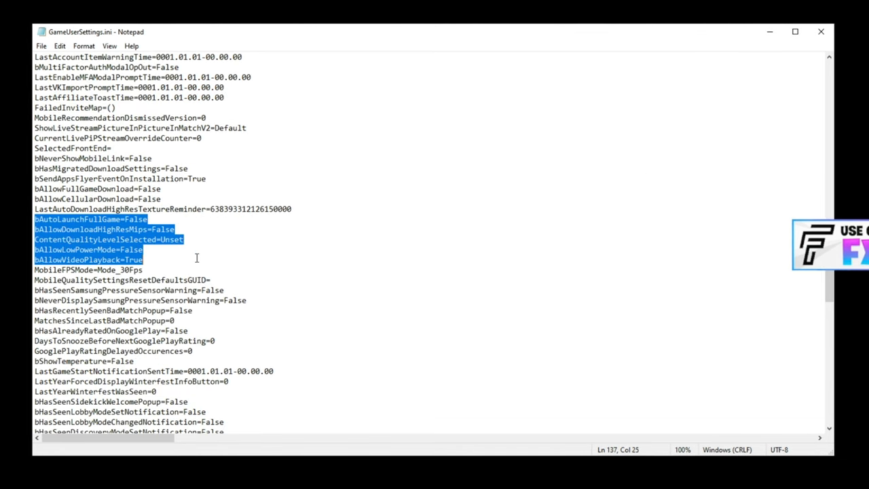
left_click(145, 269)
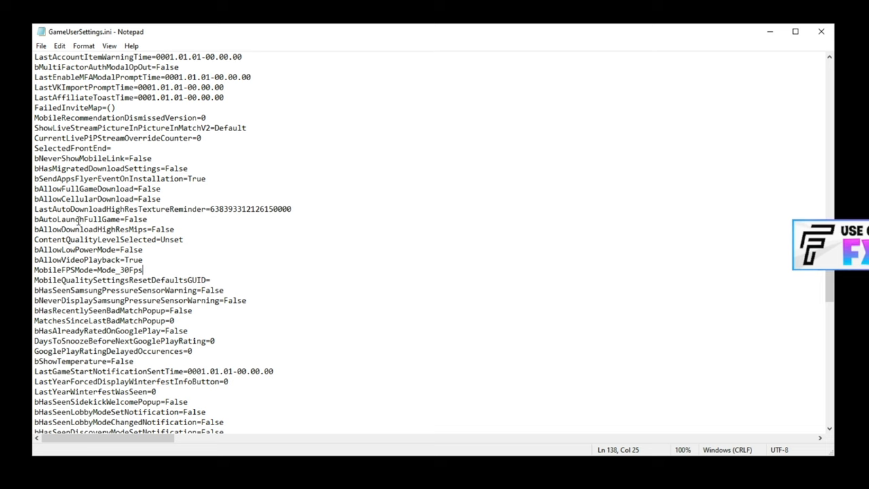
double_click(136, 218)
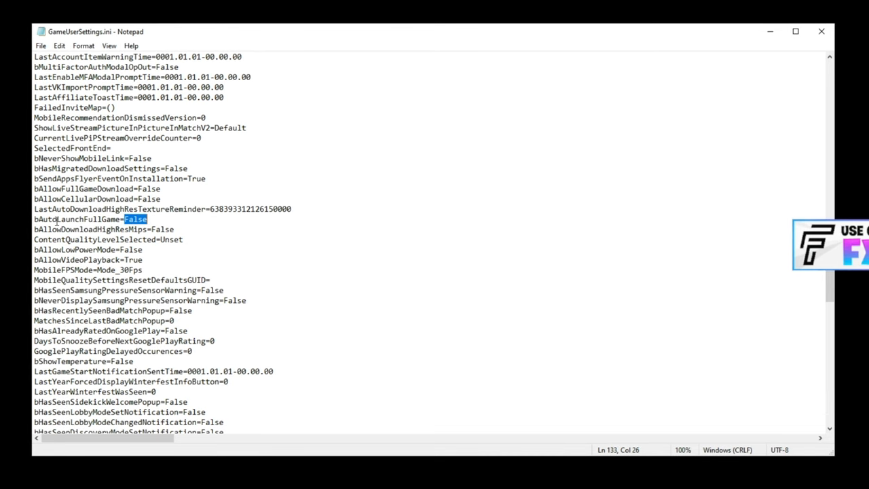
double_click(78, 219)
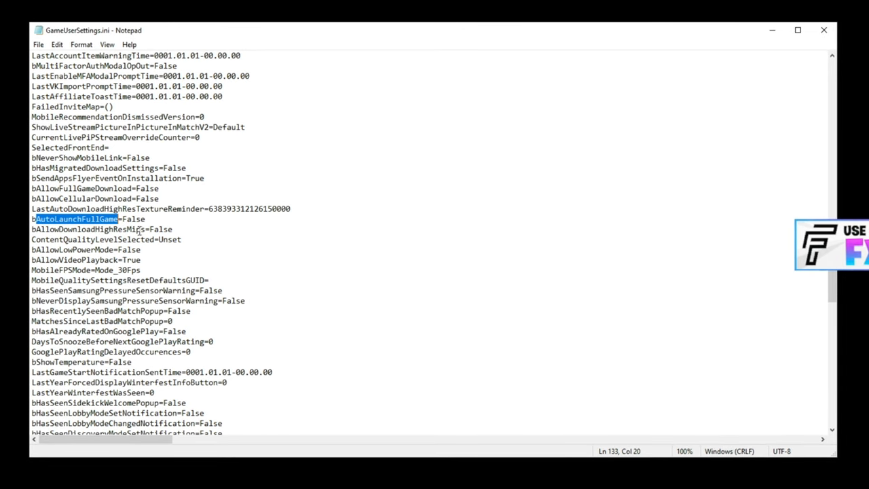
double_click(162, 229)
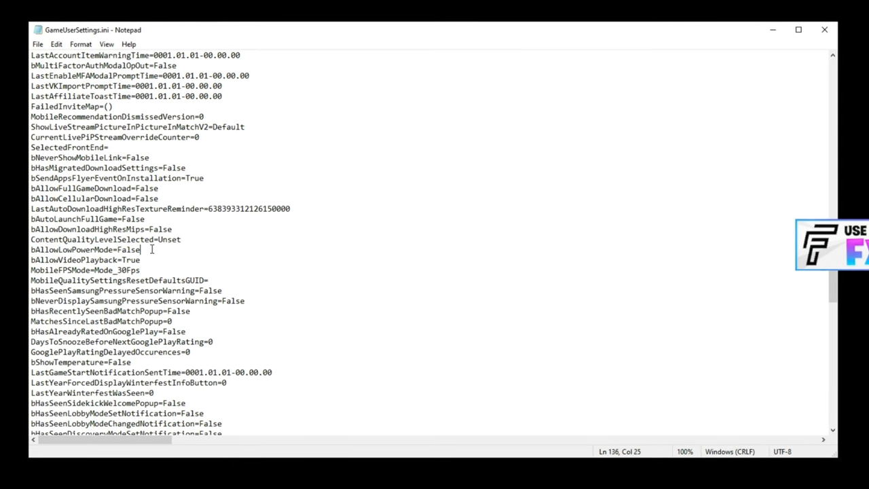
key("Down")
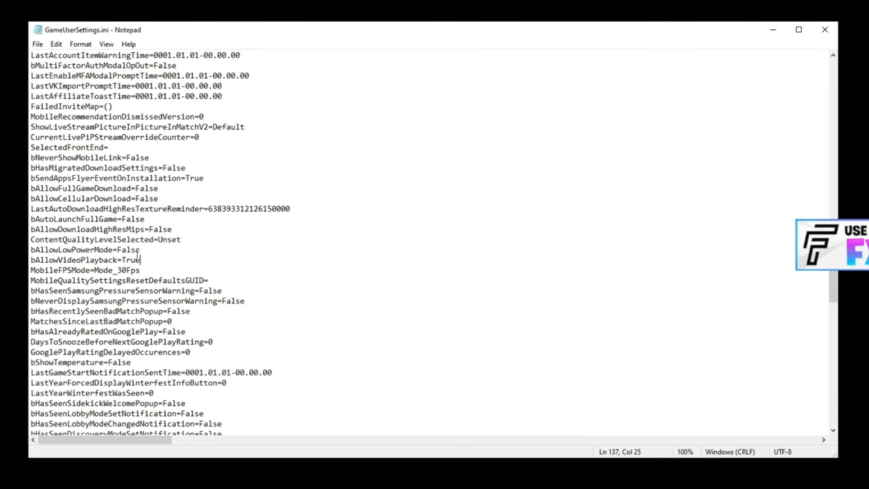
double_click(130, 260)
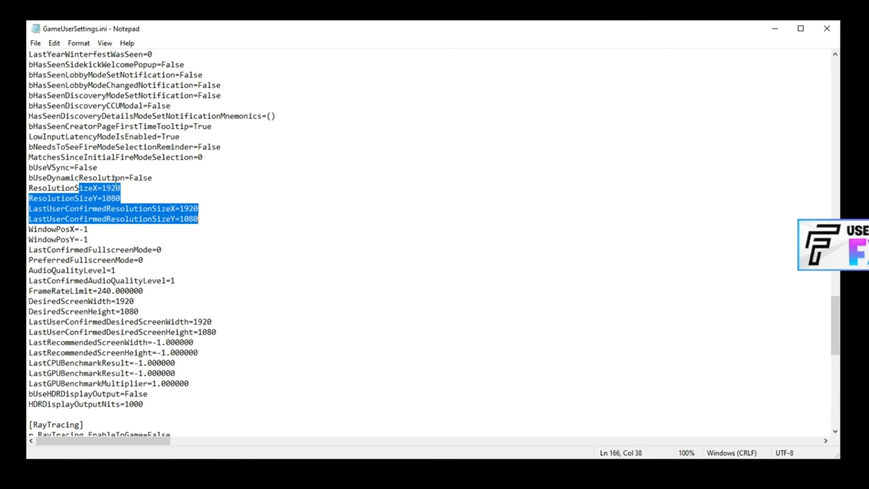
left_click(115, 188)
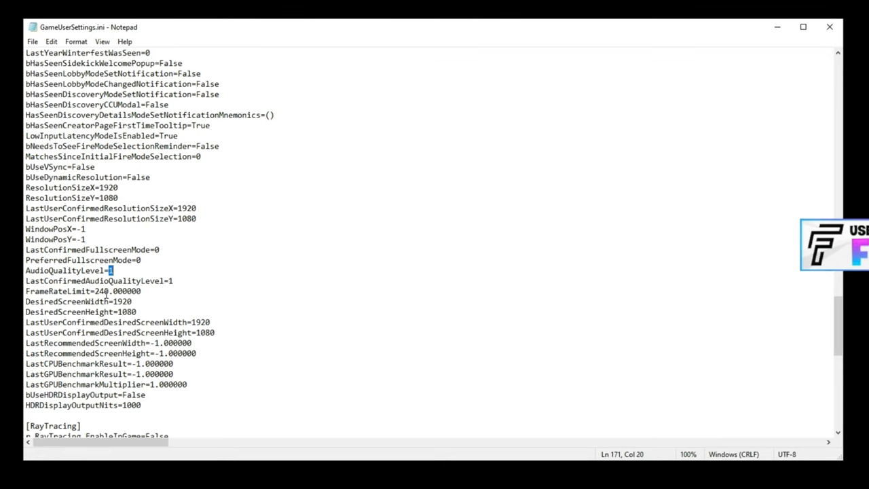
double_click(101, 290)
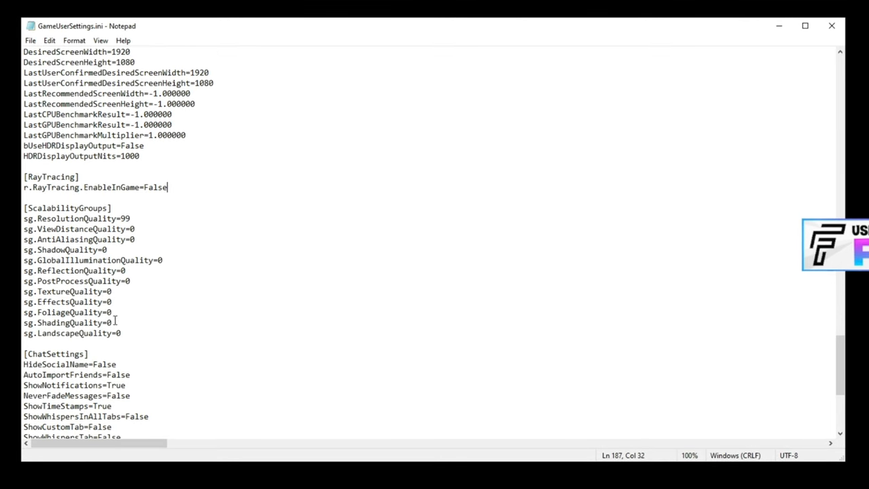
left_click_drag(24, 228, 123, 333)
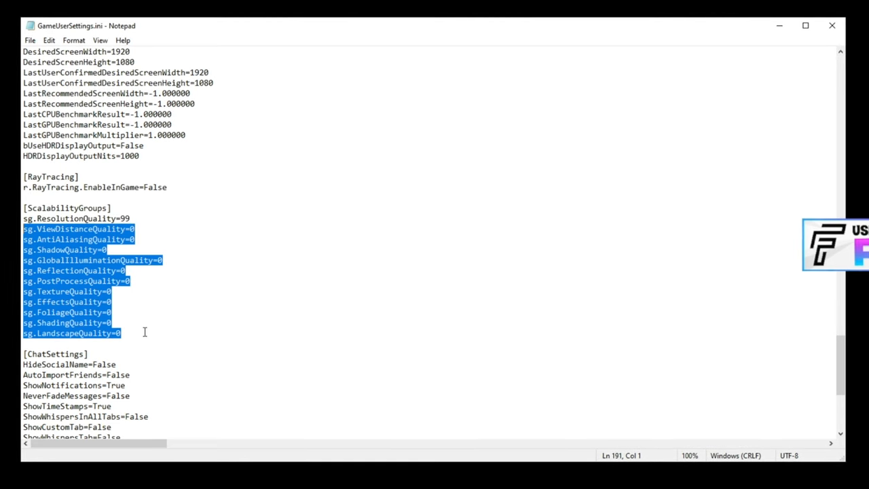
double_click(125, 218)
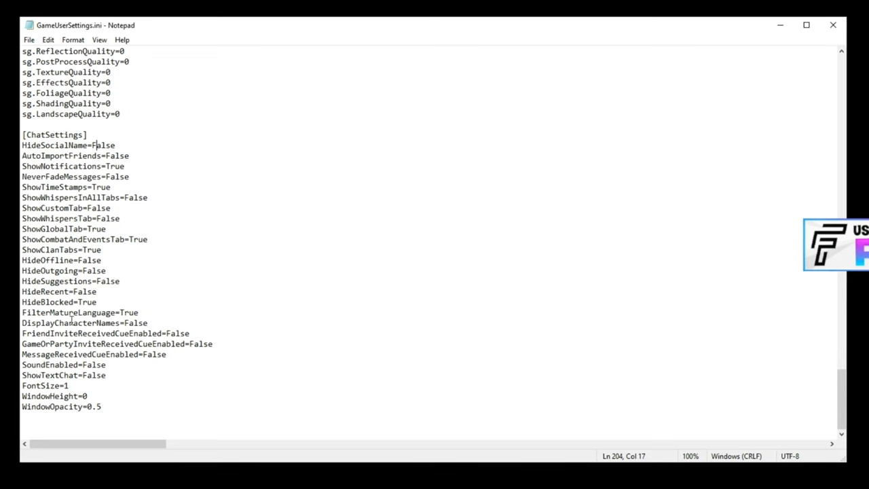
mouse_move(123, 412)
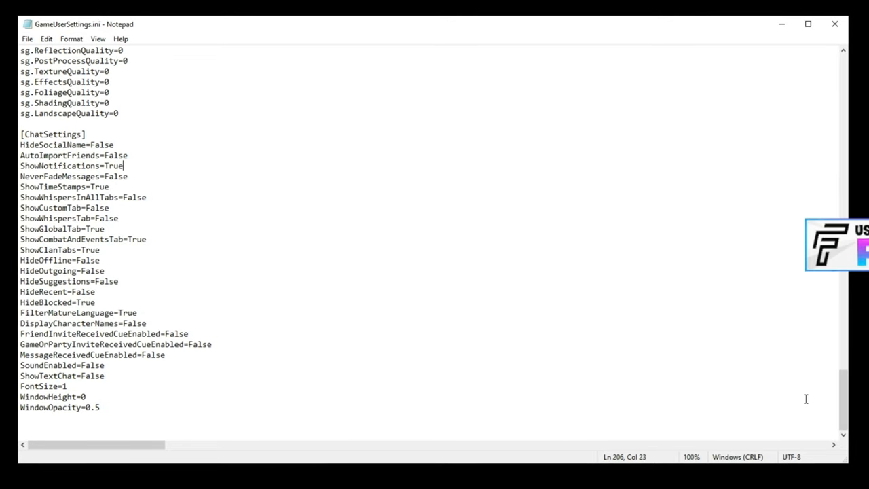
- Save the edited GameUserSettings.ini from Notepad's File menu
left_click(27, 39)
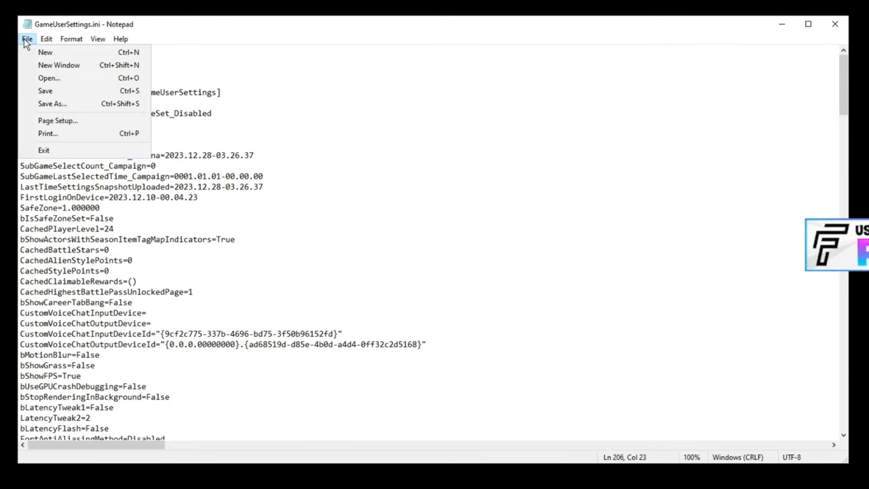
left_click(49, 78)
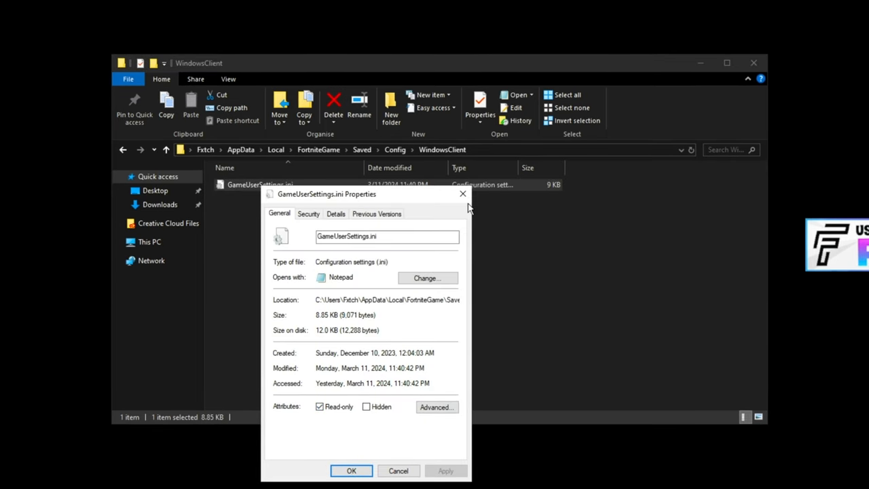
mouse_move(440, 479)
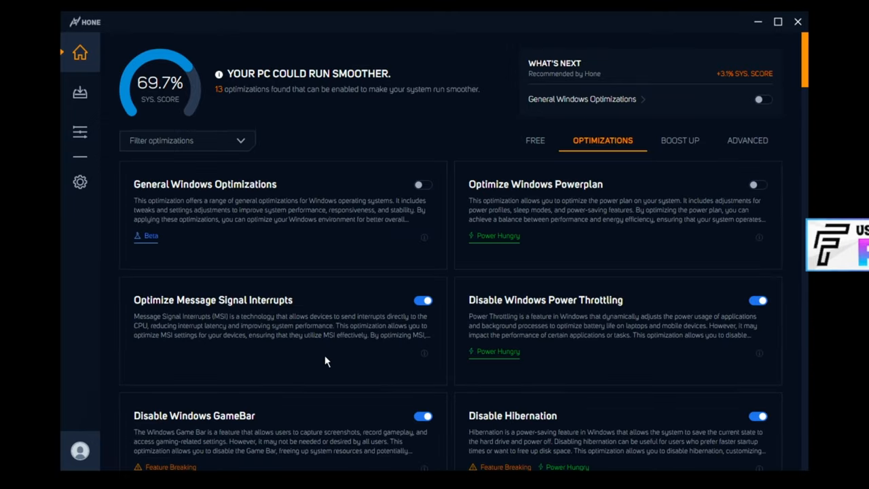
mouse_move(331, 416)
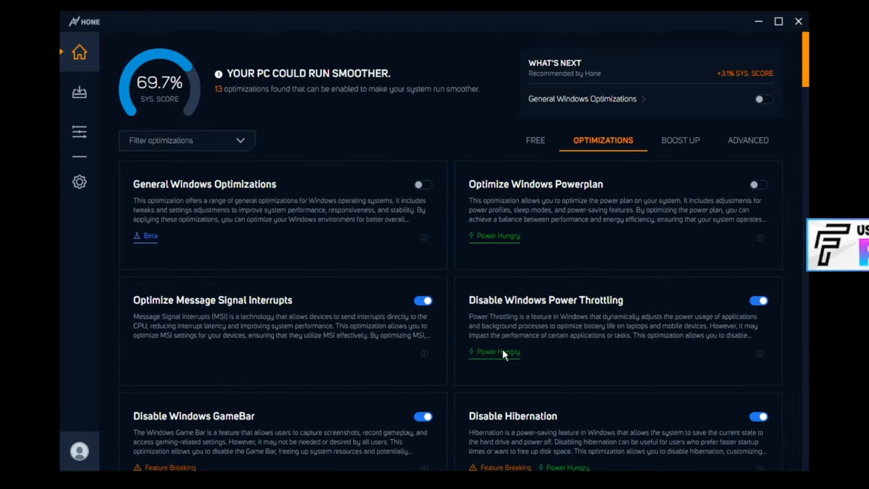
scroll("down", 3)
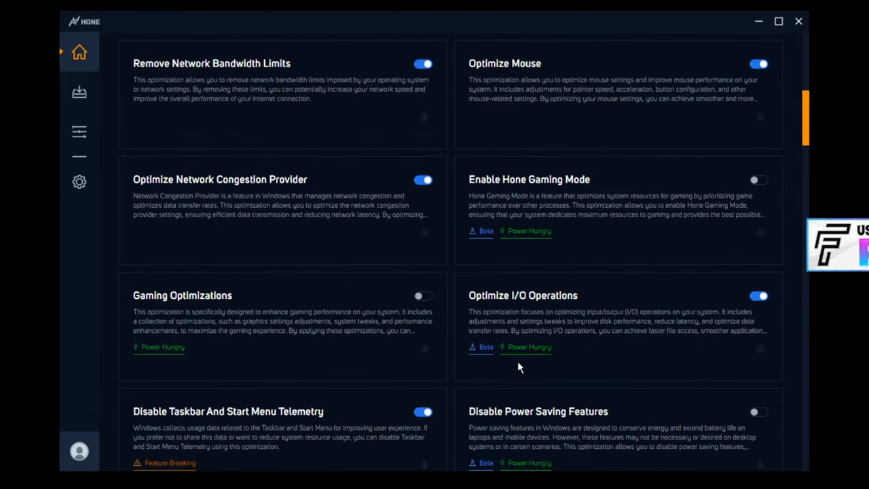
scroll("down", 3)
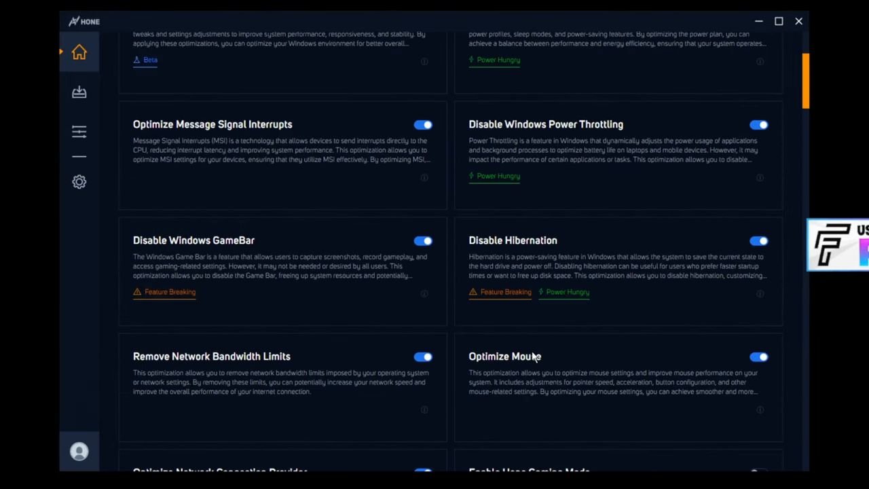
scroll("down", 3)
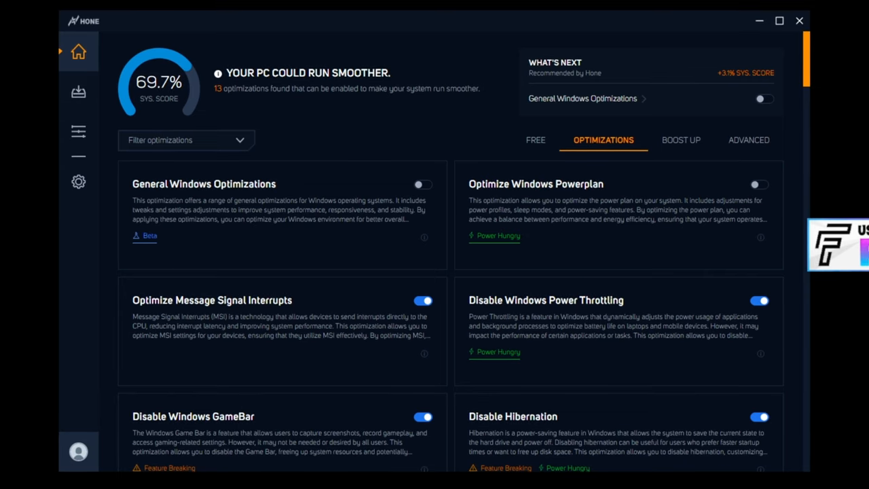
scroll("down", 3)
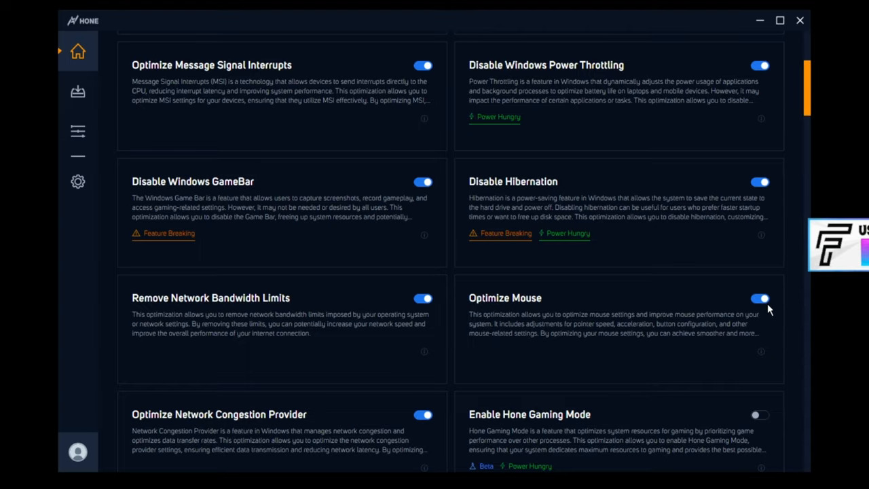
mouse_move(664, 322)
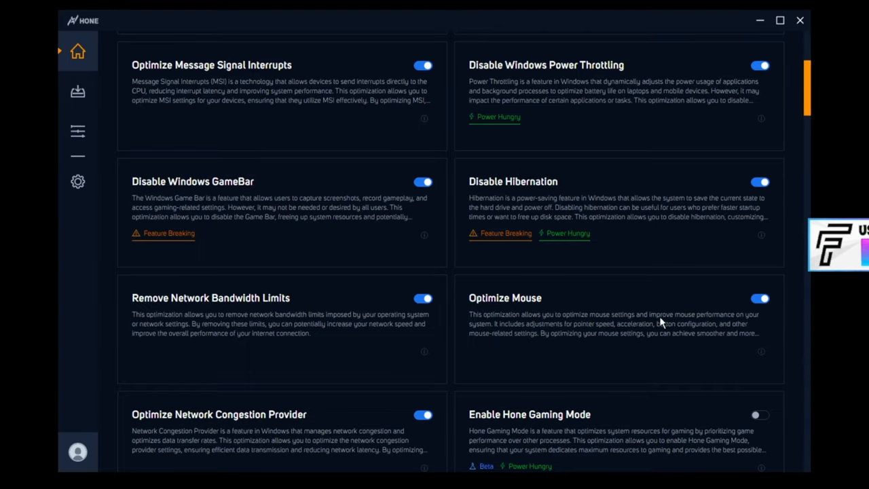
scroll("down", 3)
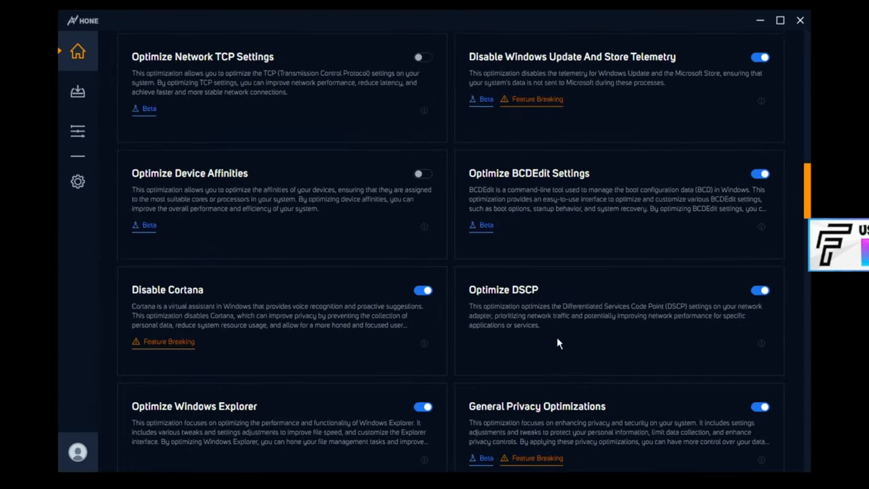